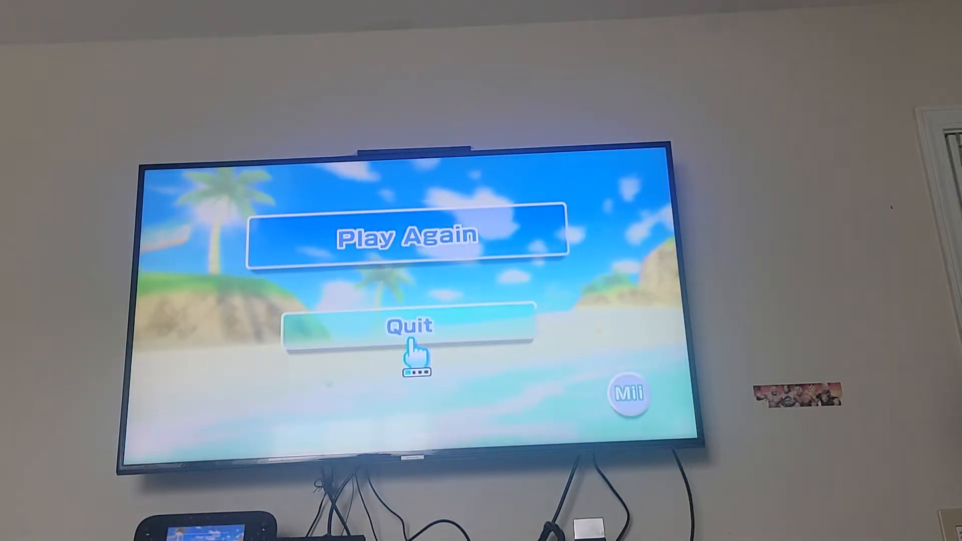
Quit the finished game and choose Swordplay to show Duel, Speed Slice and Showdown
left_click(408, 324)
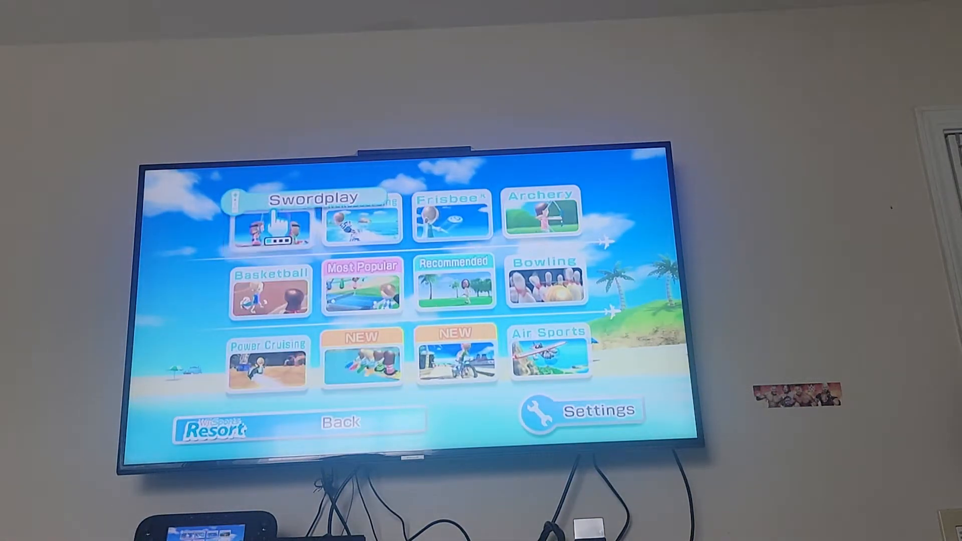
left_click(269, 224)
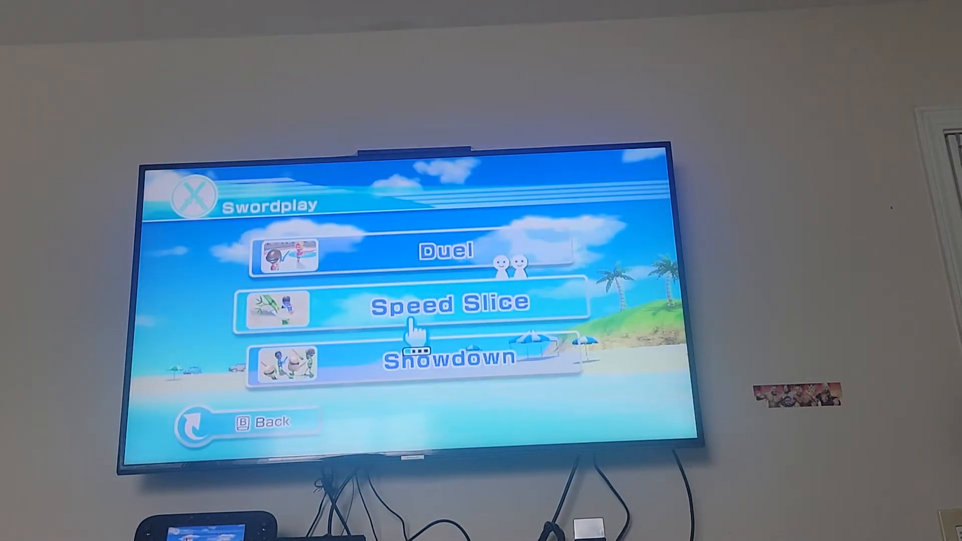